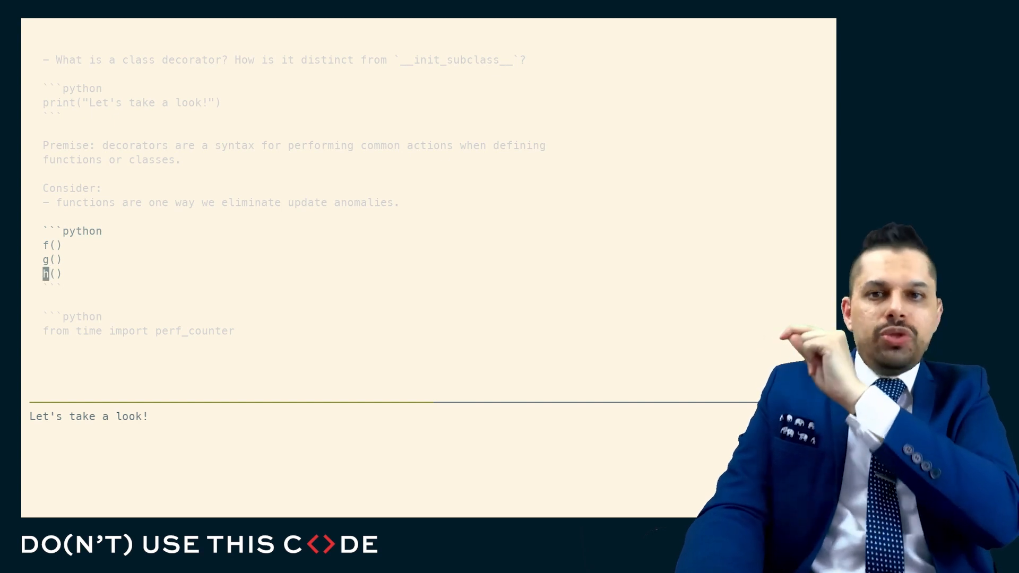
# Write def doit() wrapping the f, g, h, k calls, call it three times, and add the perf_counter timing around f()
pyautogui.write('def')
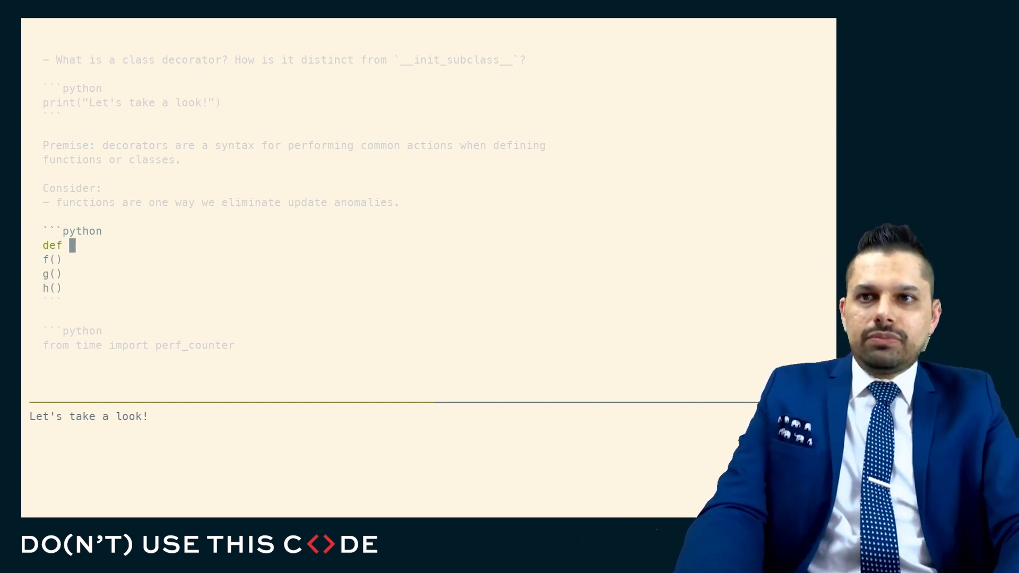
pyautogui.write('doit)')
pyautogui.write('doit()')
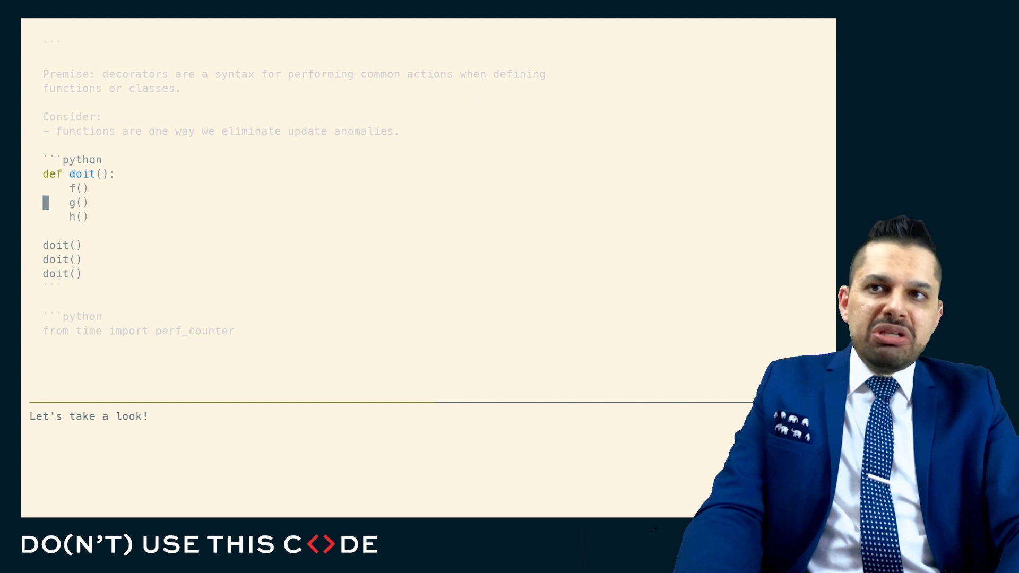
pyautogui.doubleClick(78, 173)
pyautogui.write('k()')
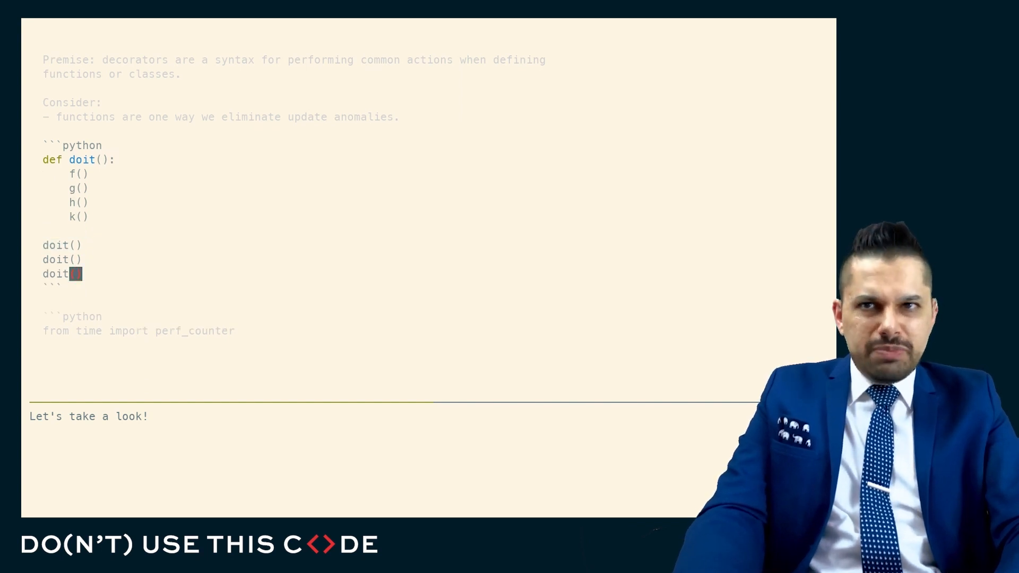
pyautogui.scroll(-3)
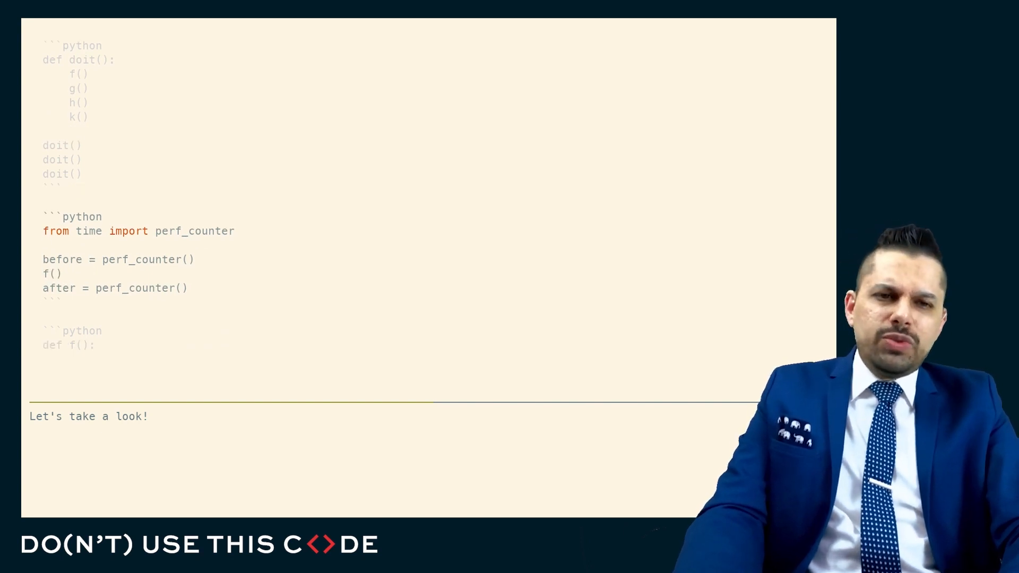
pyautogui.click(83, 259)
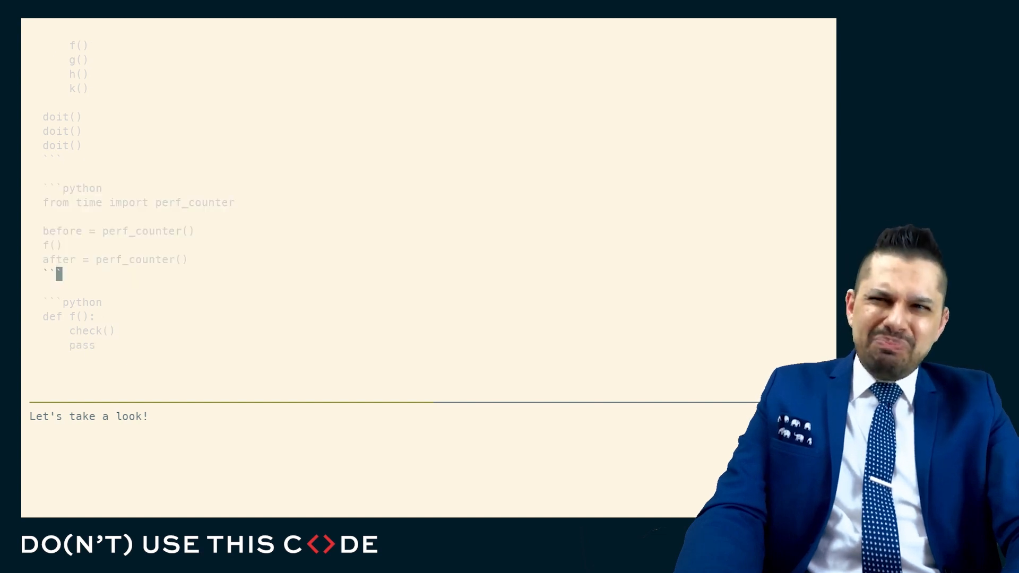
pyautogui.scroll(-3)
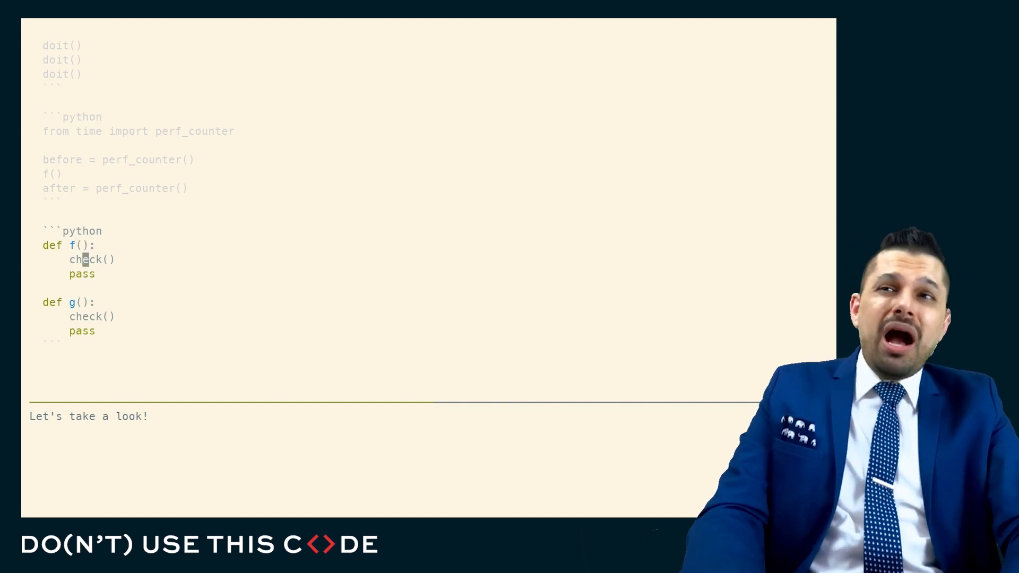
pyautogui.scroll(-3)
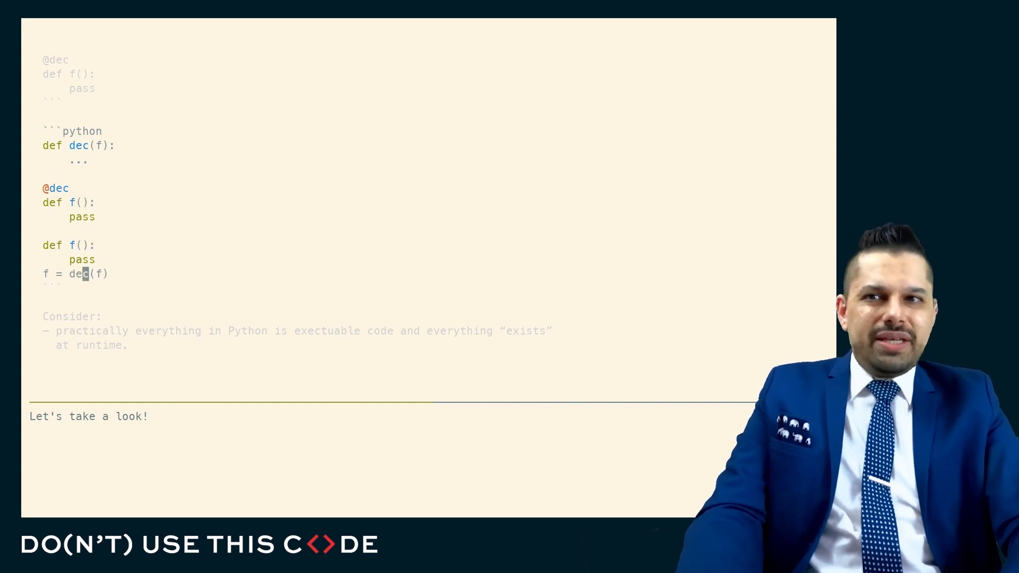
# Add the for-loop defining f ten times and the platform.system() if/else defining f on Linux
pyautogui.scroll(-3)
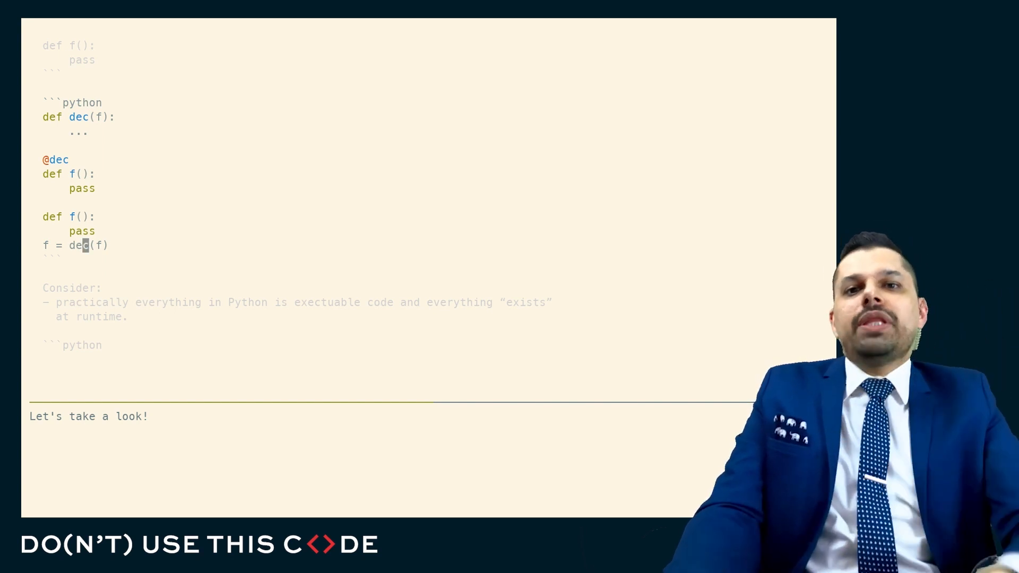
pyautogui.scroll(-3)
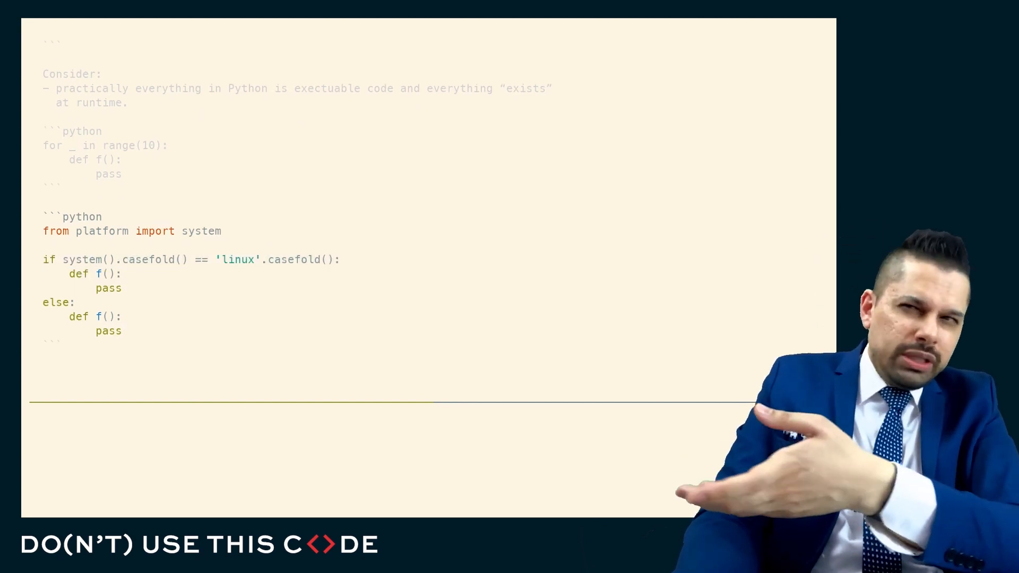
# Add f(x=123) renamed to 'g' with its __name__ and __defaults__ printed, then the functools.wraps dec with inner
pyautogui.scroll(-3)
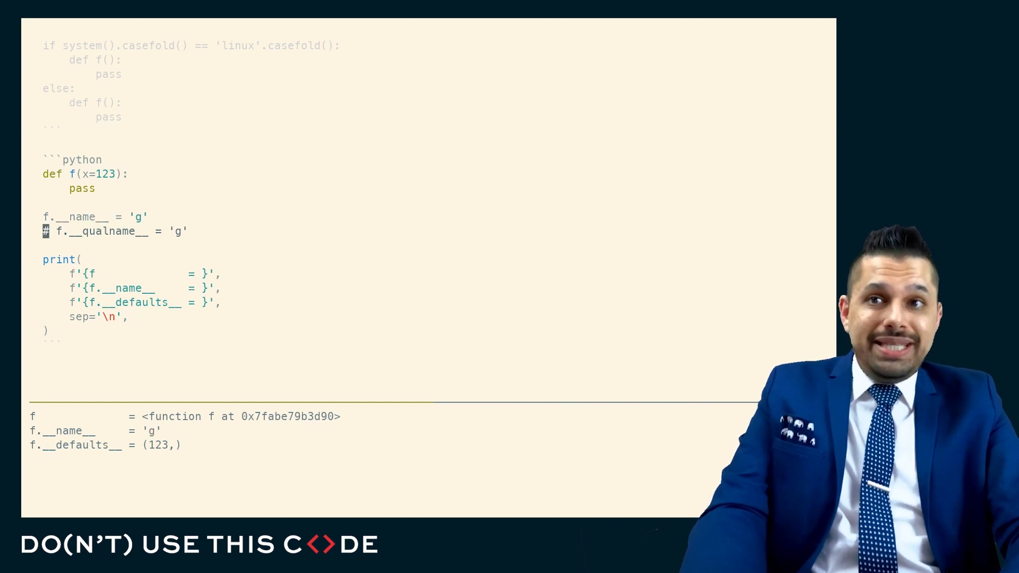
pyautogui.scroll(-3)
pyautogui.write('return f(*args, **kwargs')
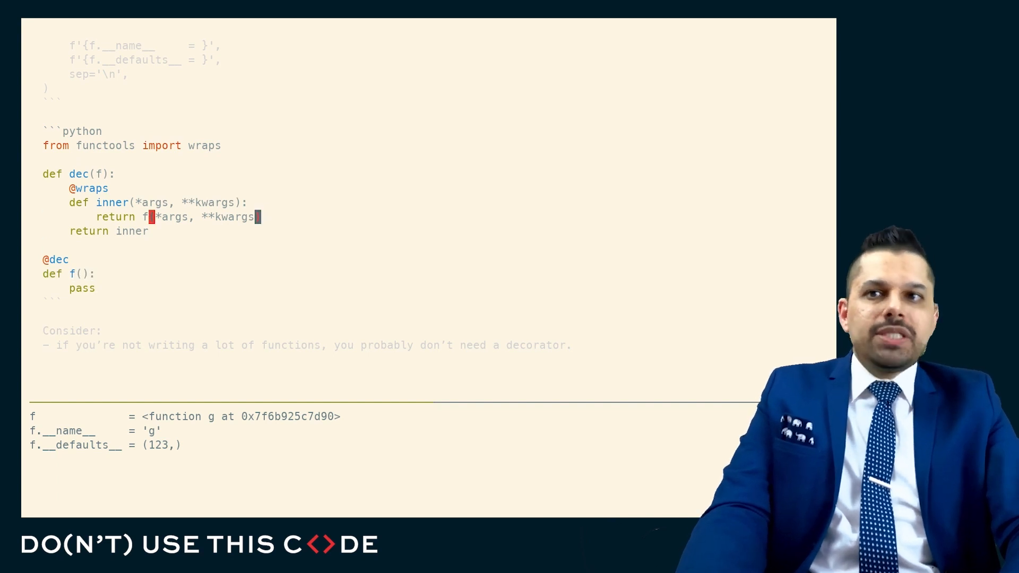
# Scroll past the checked class decorator to the class T block with __new__ and __init__, adding 'g = ...'
pyautogui.scroll(-3)
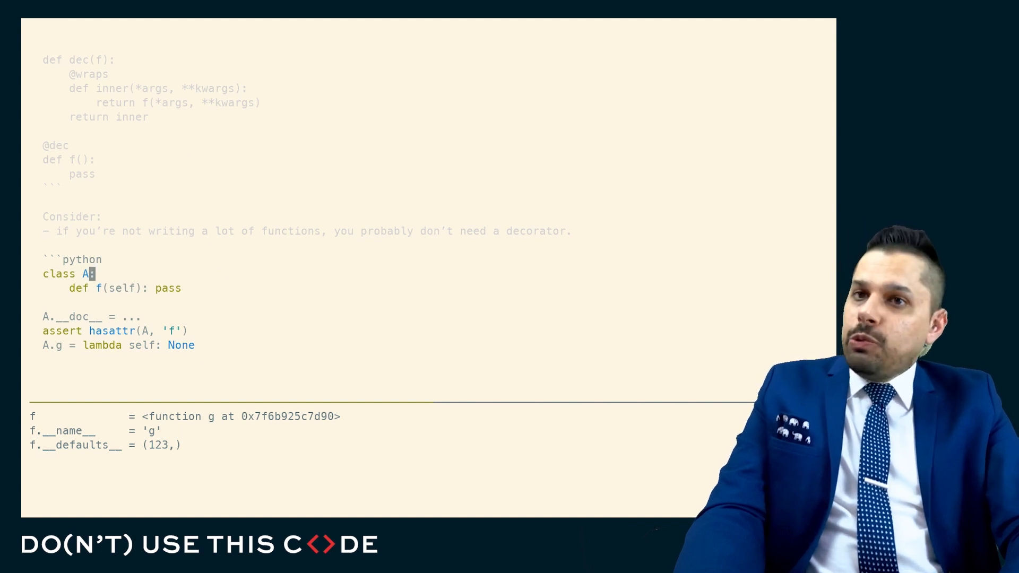
pyautogui.scroll(-3)
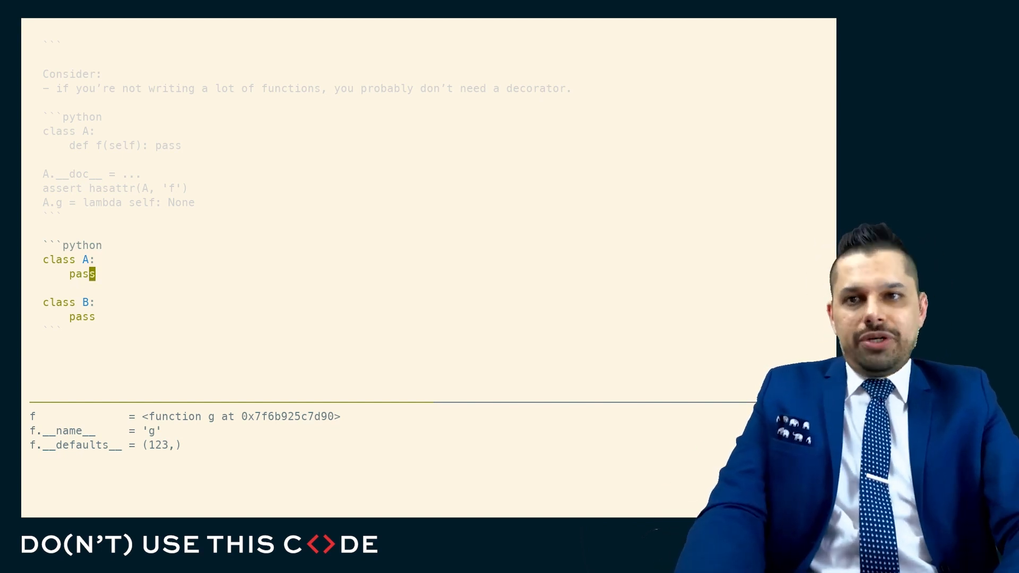
pyautogui.scroll(-3)
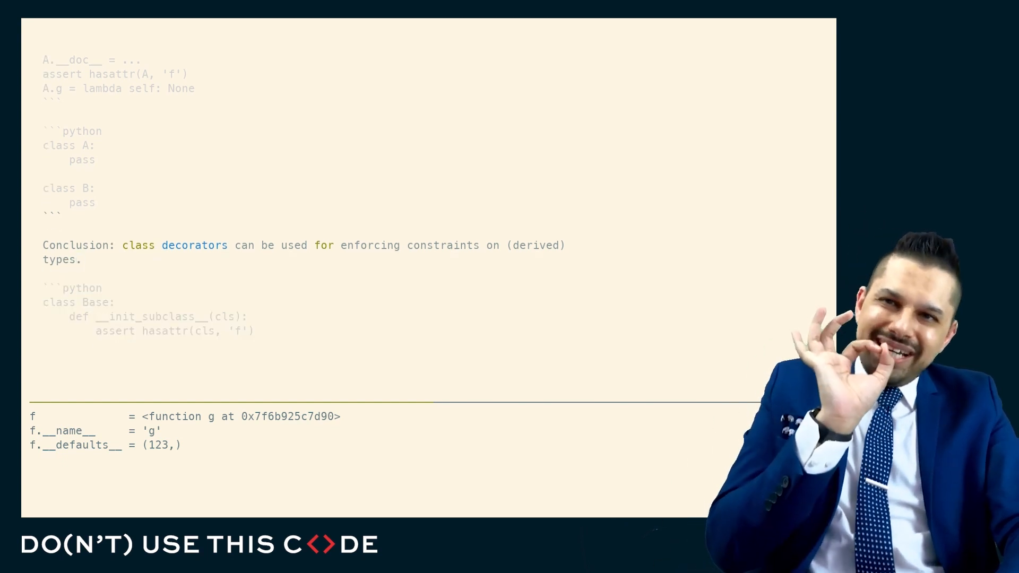
pyautogui.scroll(-3)
pyautogui.write('cls.')
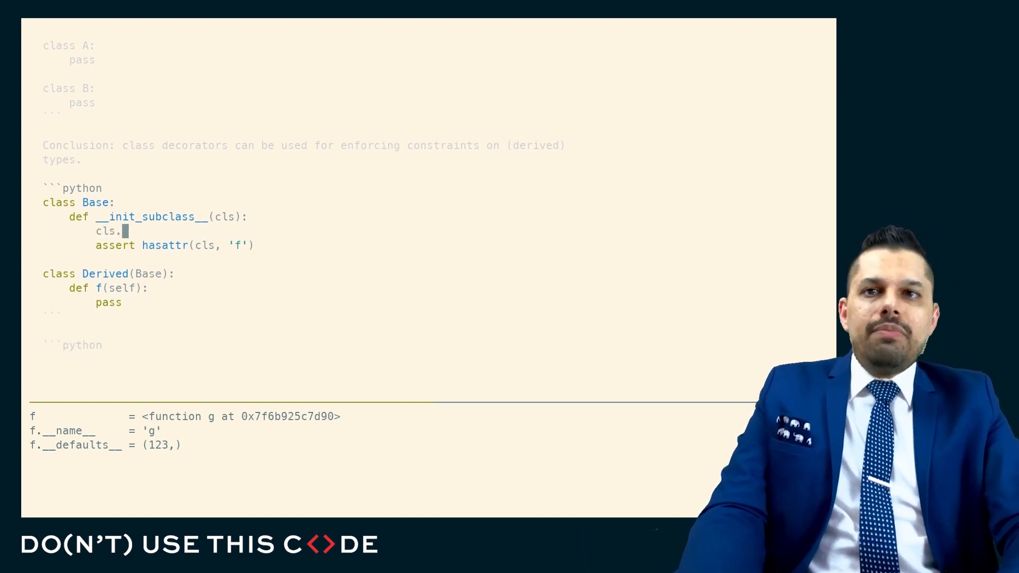
pyautogui.write('g = ...')
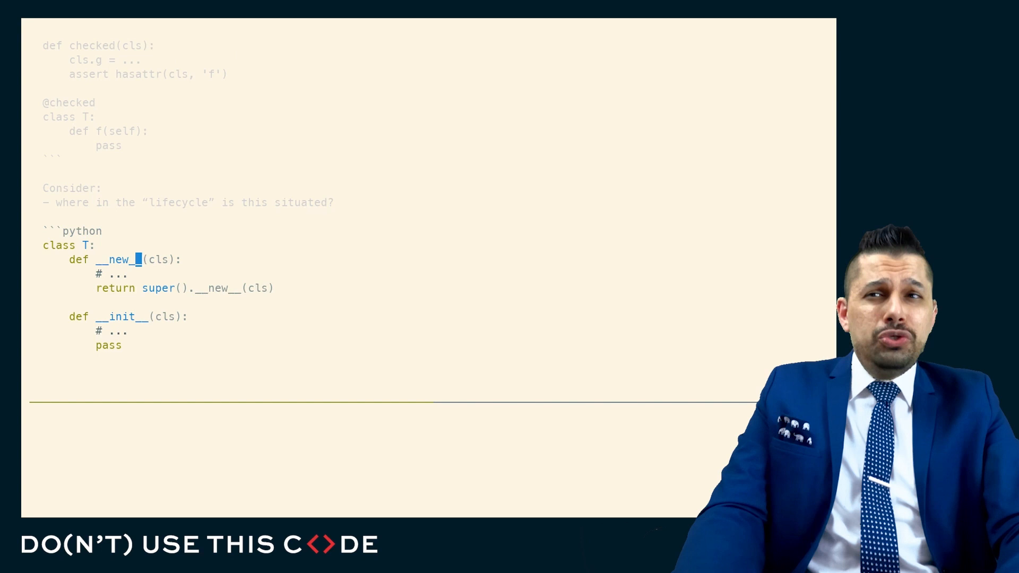
# Scroll through the T(tuple) obj example to the BaseMeta(type) metaclass with Base and Derived
pyautogui.scroll(-3)
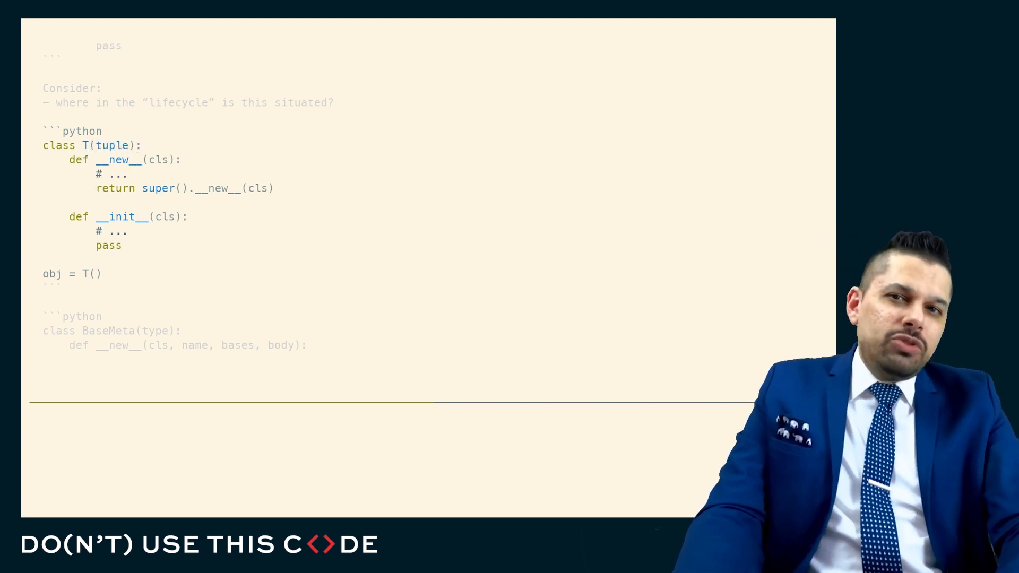
pyautogui.scroll(-3)
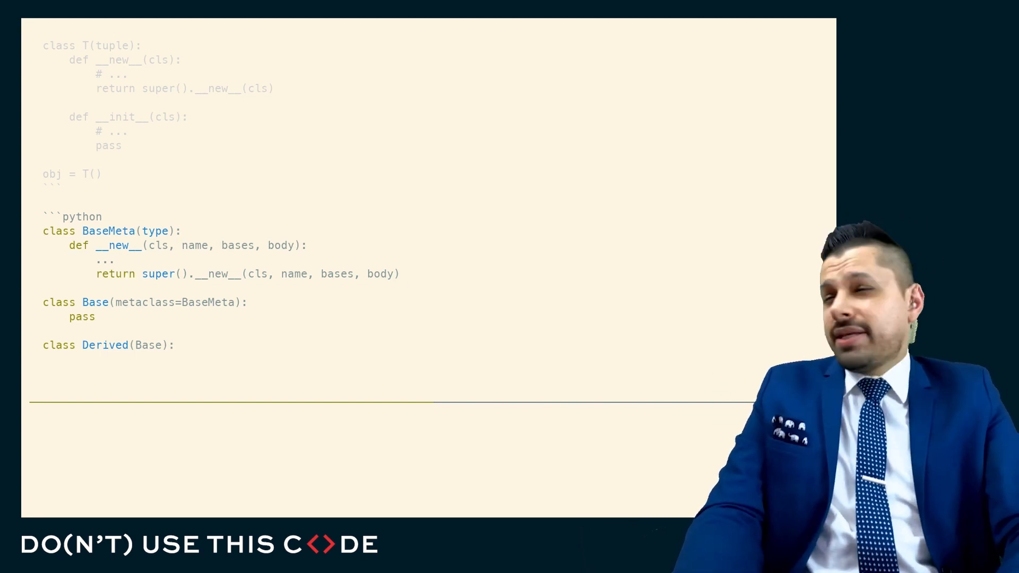
pyautogui.scroll(-3)
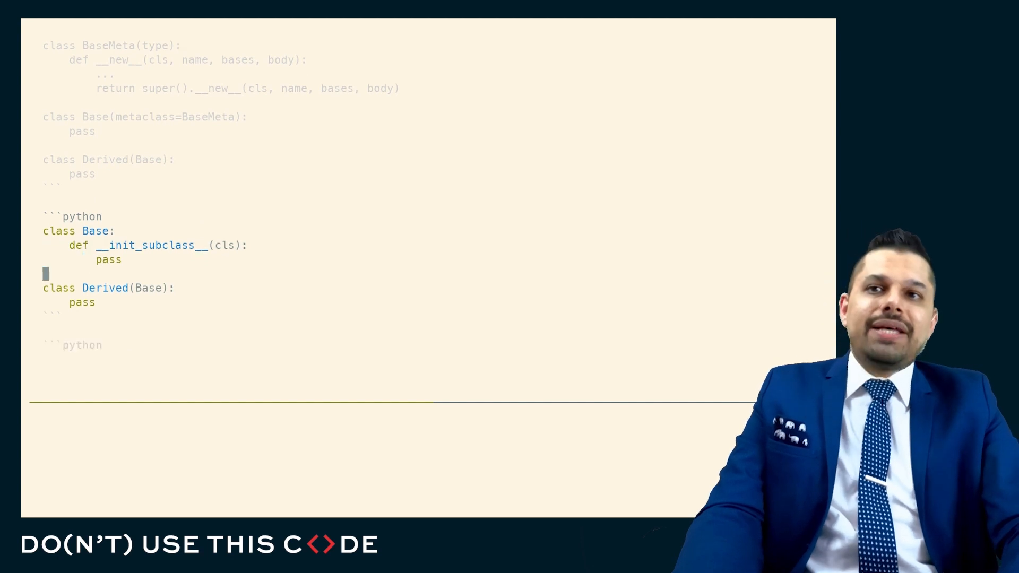
# Scroll past the __init_subclass__ and dec-on-Derived examples to the TMeta metaclass returning Other
pyautogui.scroll(-3)
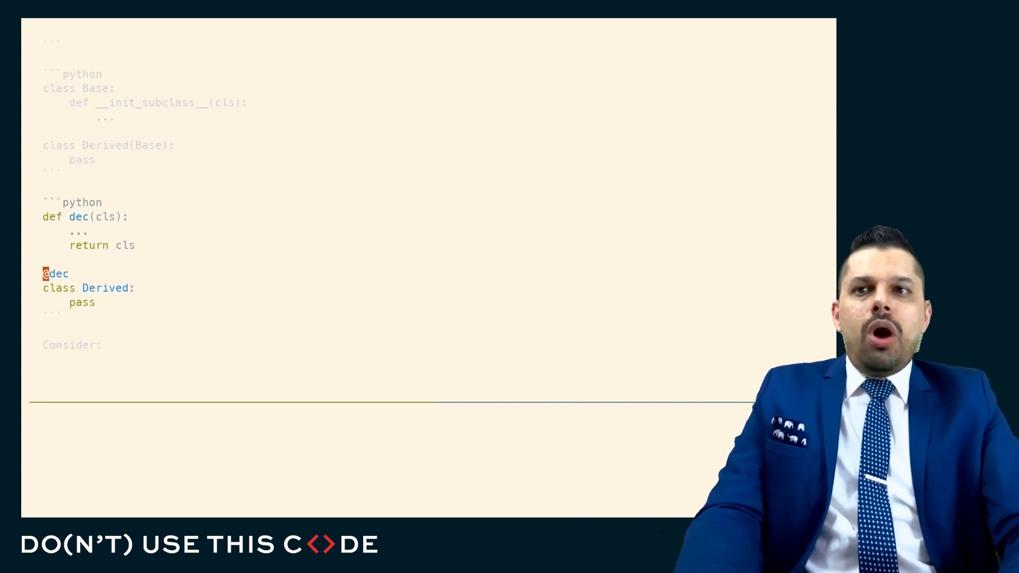
pyautogui.scroll(-3)
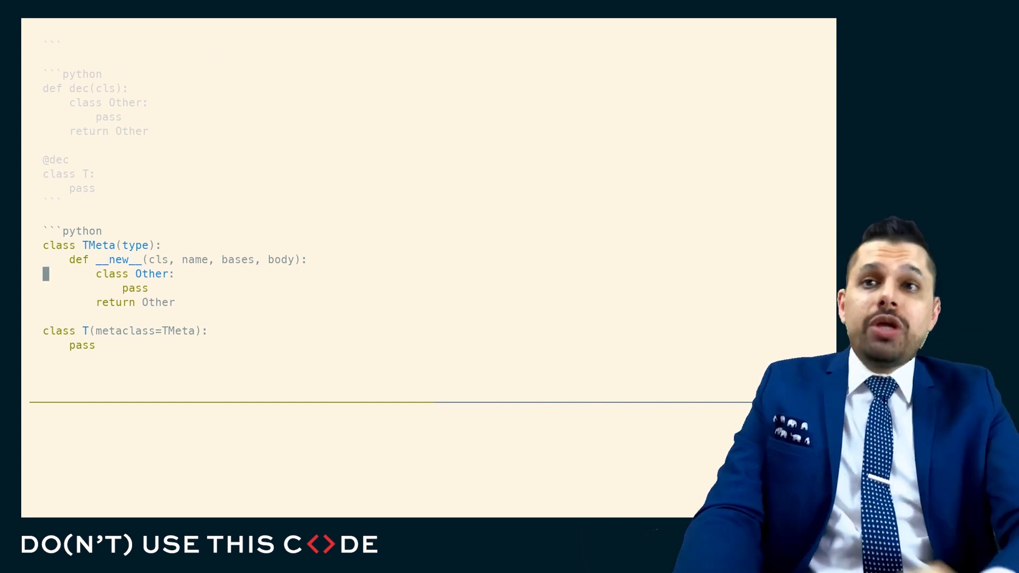
pyautogui.scroll(-3)
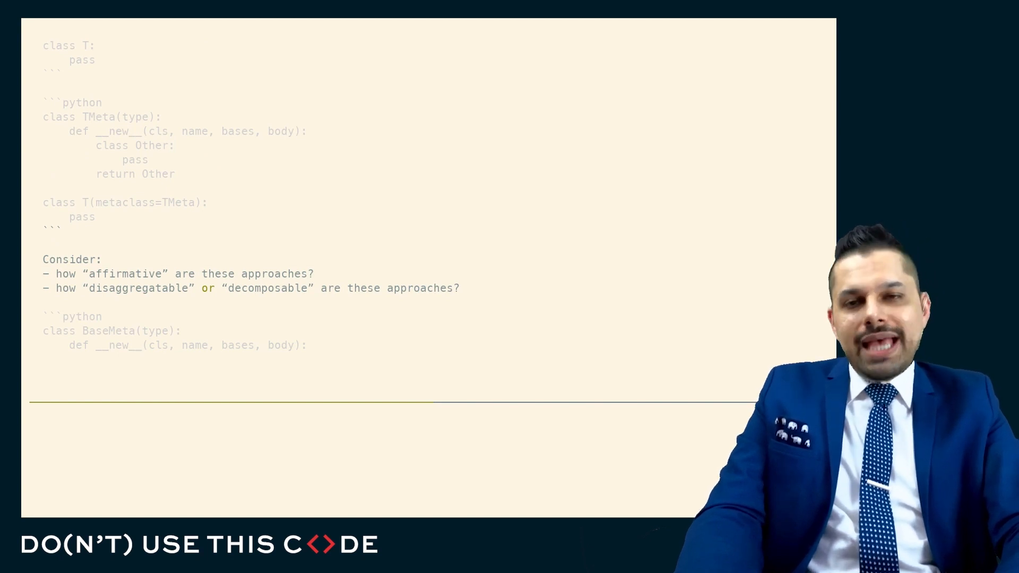
pyautogui.scroll(-3)
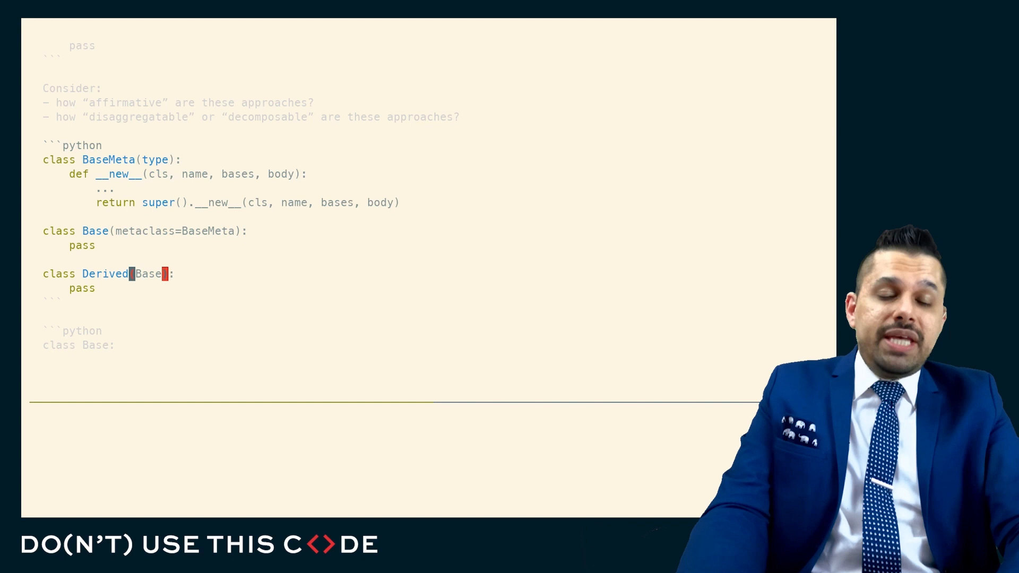
pyautogui.scroll(-3)
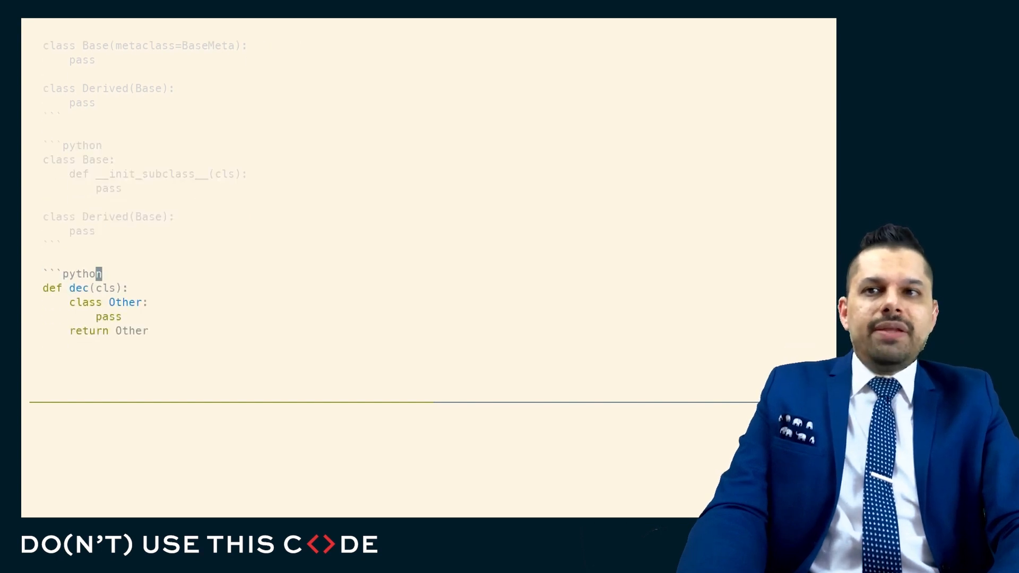
pyautogui.scroll(-3)
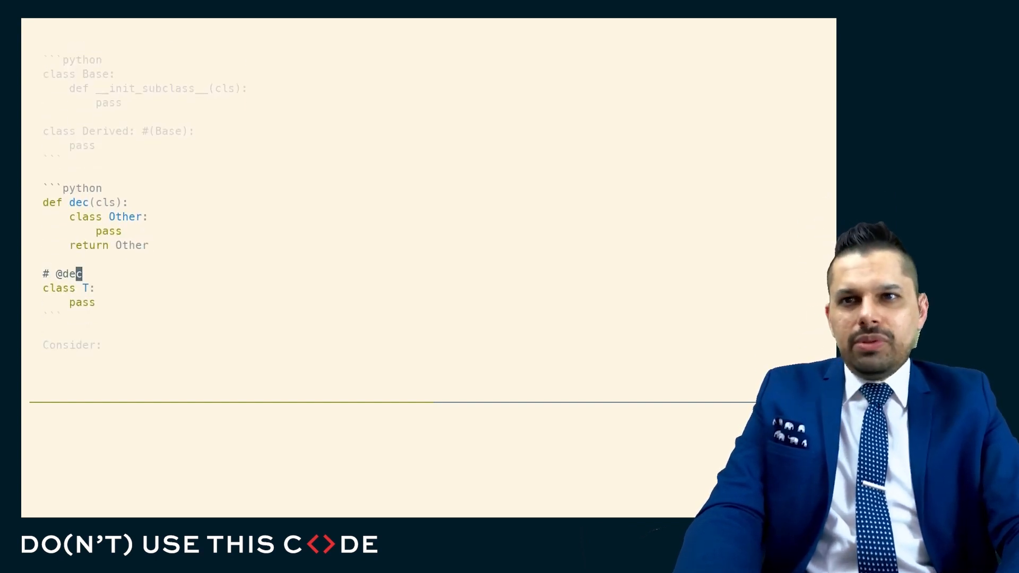
pyautogui.scroll(-3)
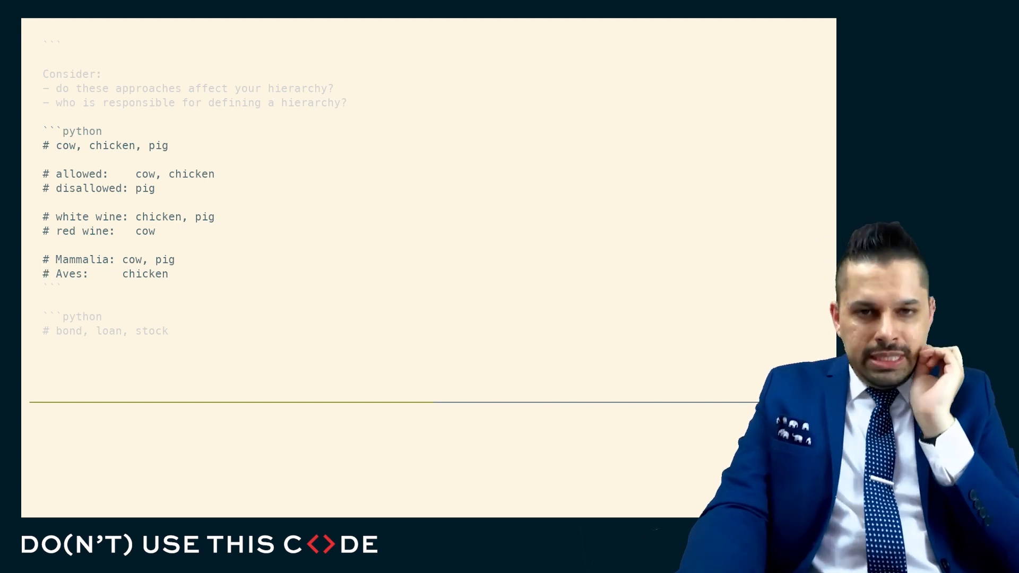
# Run the dec/A/B/C/D(B, C) block to show __init_subclass__ output and insert a '# --' line after dec
pyautogui.scroll(-3)
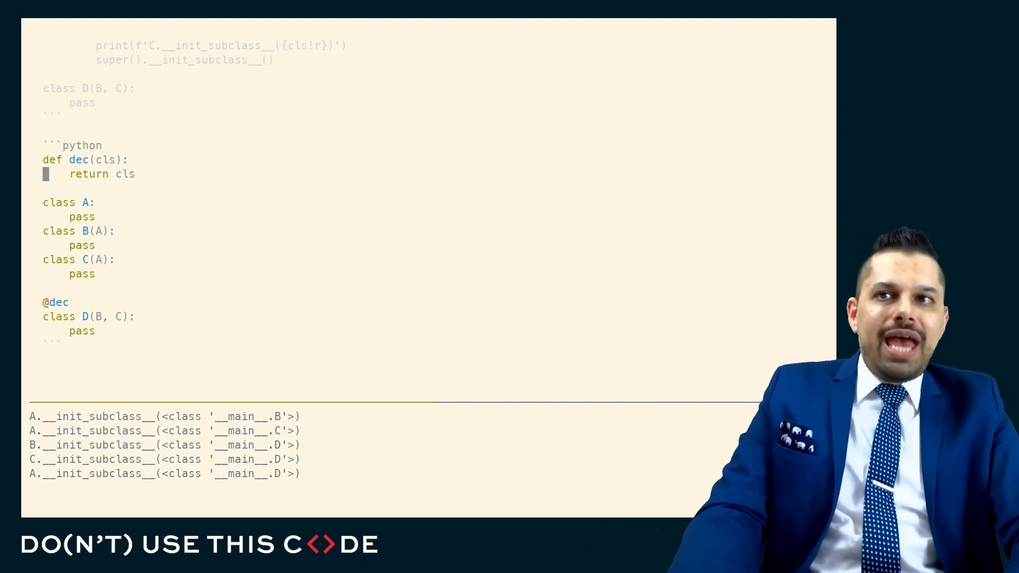
pyautogui.write('# --')
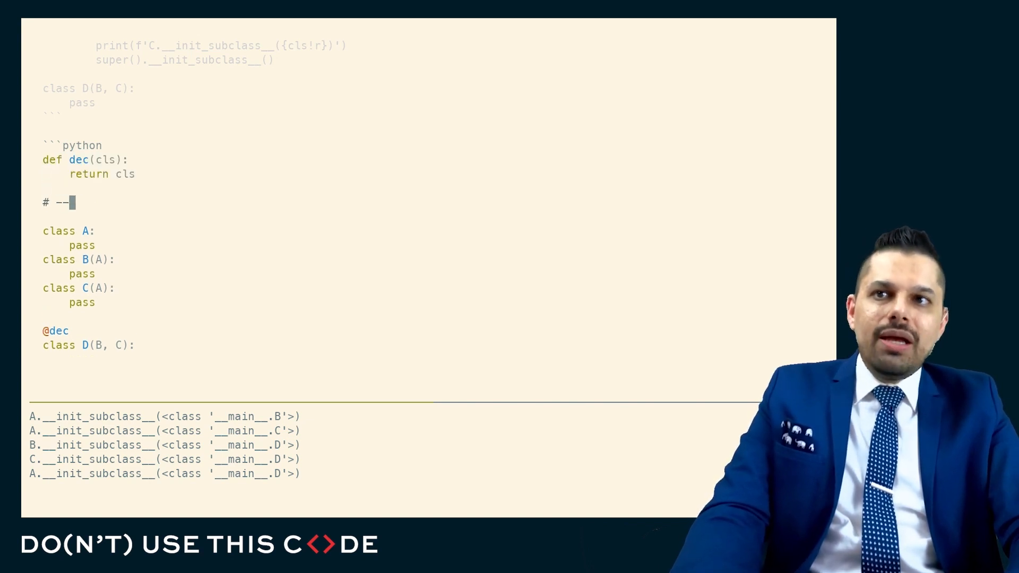